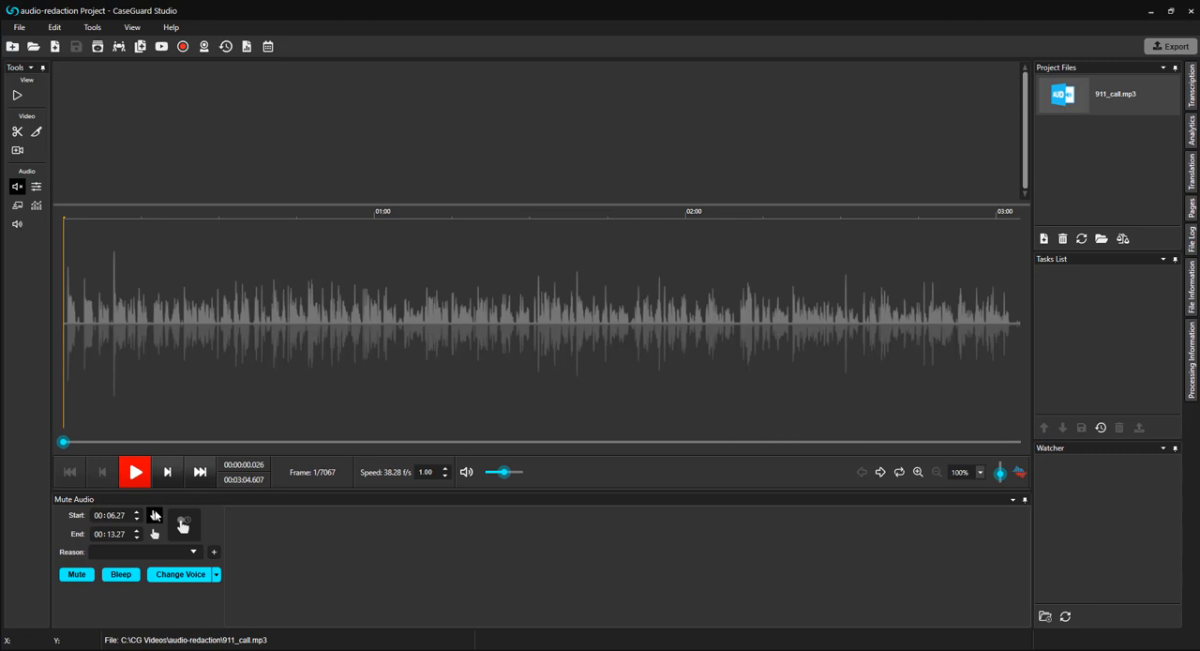
# Mute the 911 call audio from 00:06.27 to 00:13.27
pyautogui.click(183, 522)
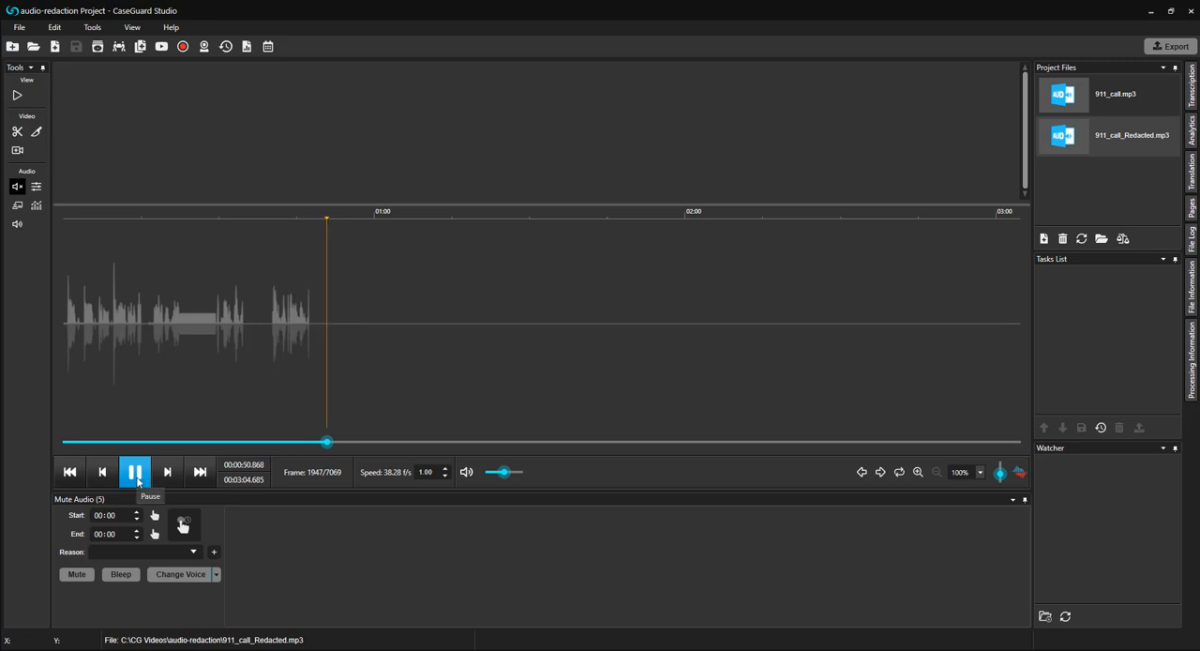
# Pause the redacted call's playback at around 51 seconds
pyautogui.click(135, 472)
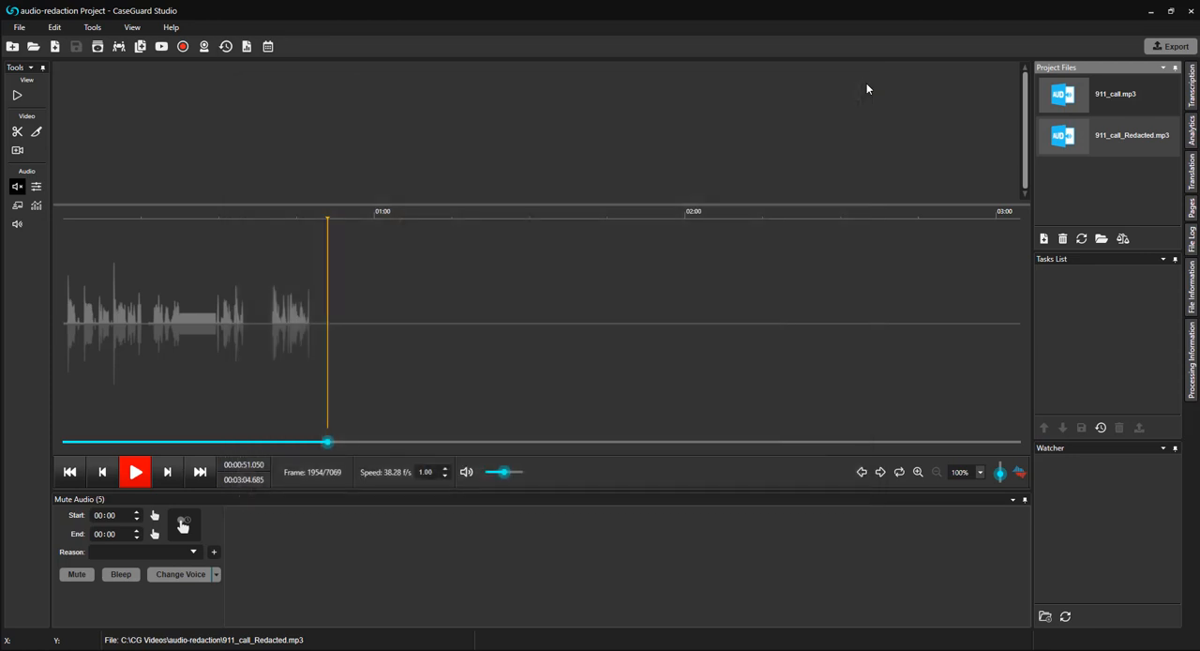